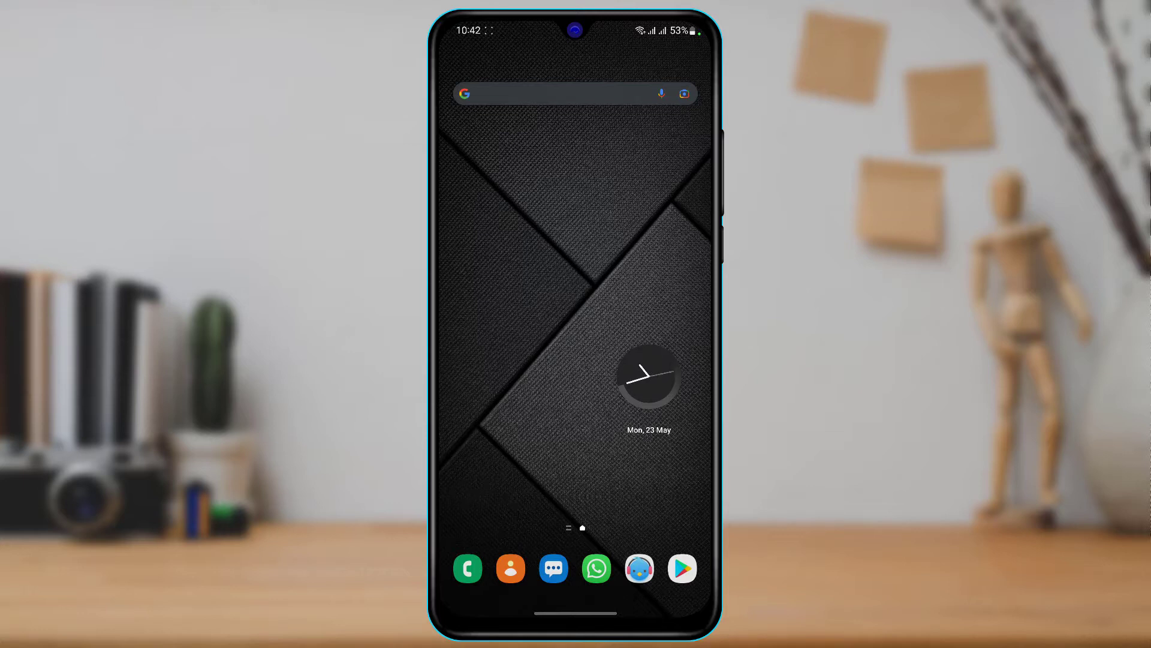
Add a Life360 shortcut to the home screen from the app drawer
scroll("up", 3)
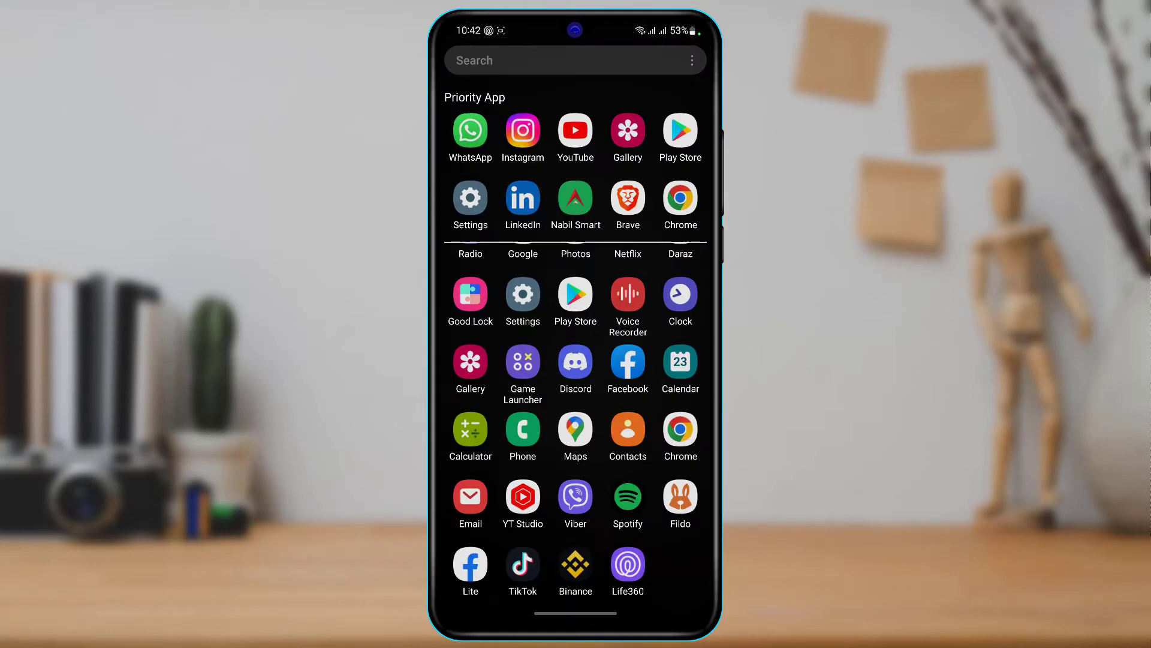
left_click(627, 564)
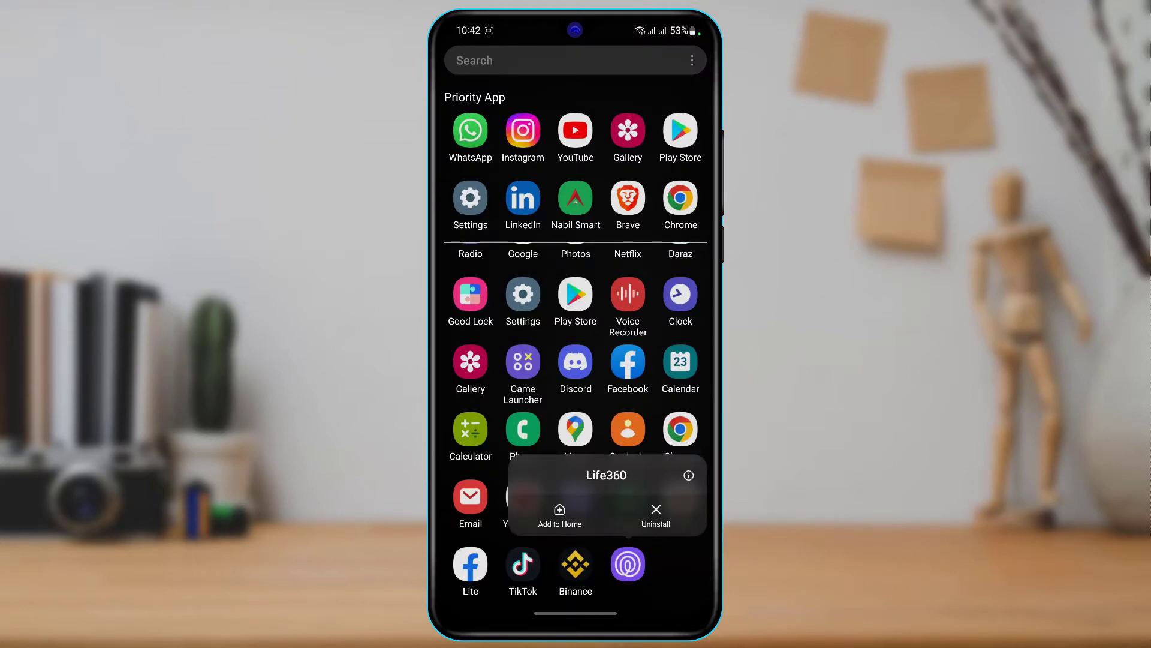
left_click(560, 515)
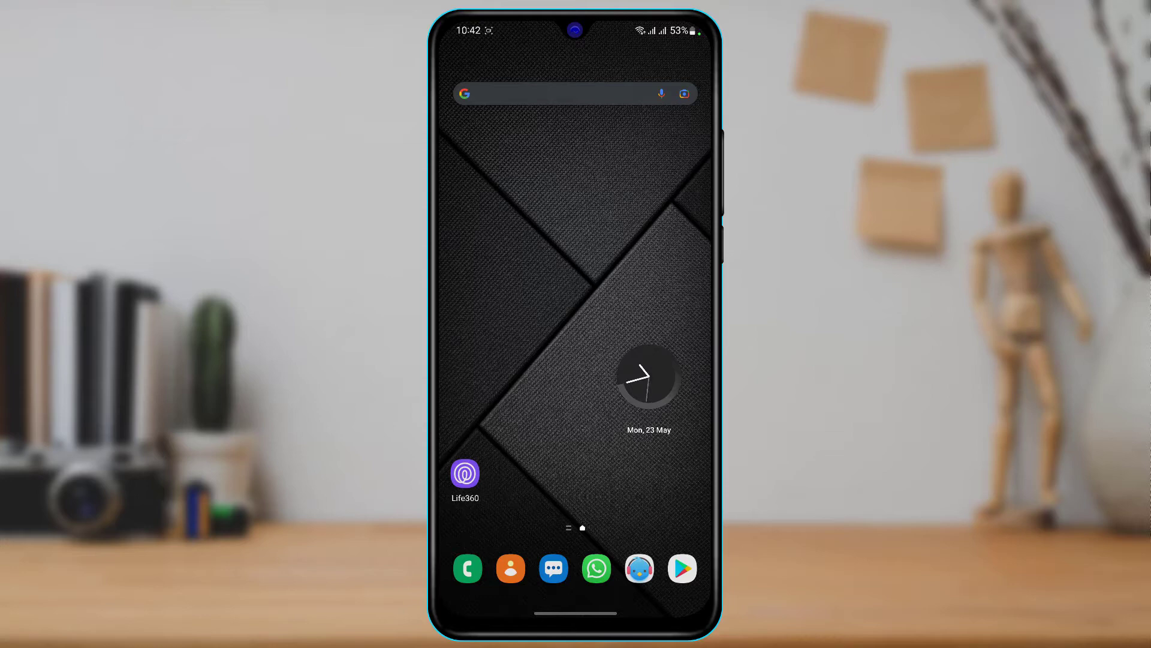
Launch Life360 onto the Basnet Family map, briefly viewing and closing Settings
left_click(464, 474)
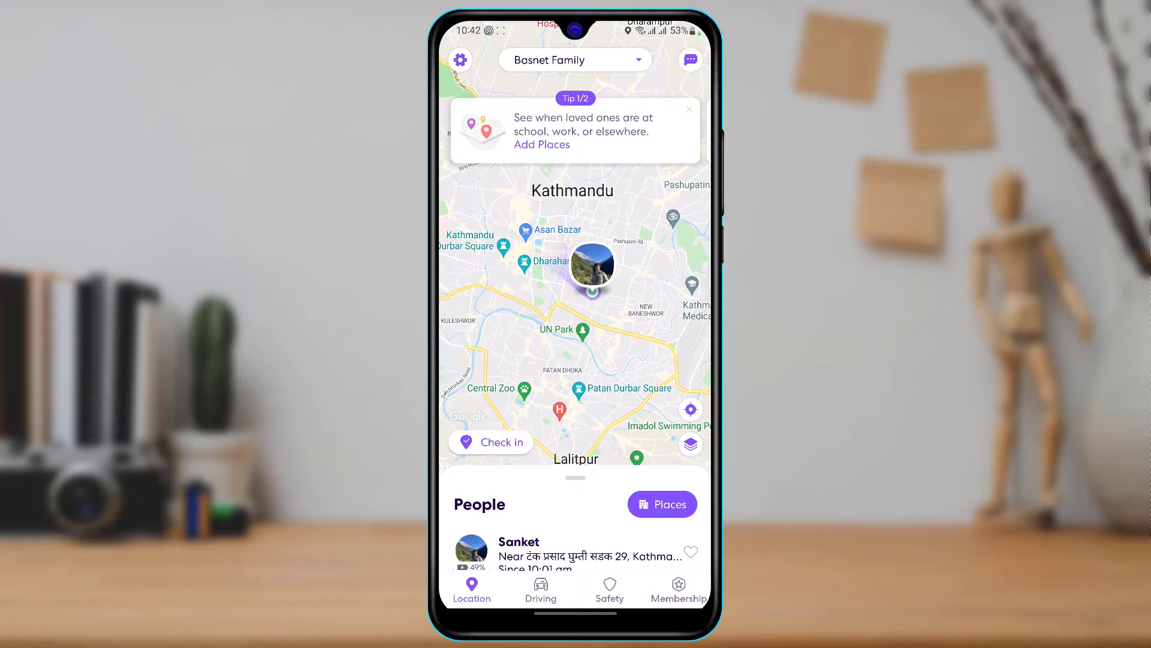
left_click(459, 60)
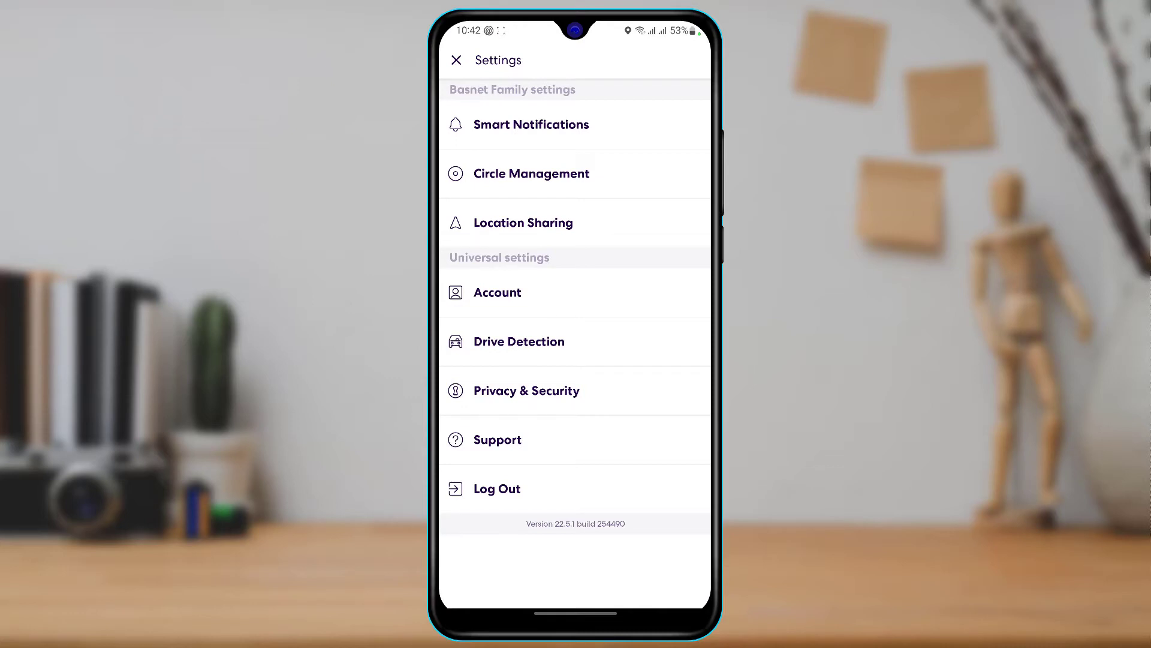
left_click(456, 60)
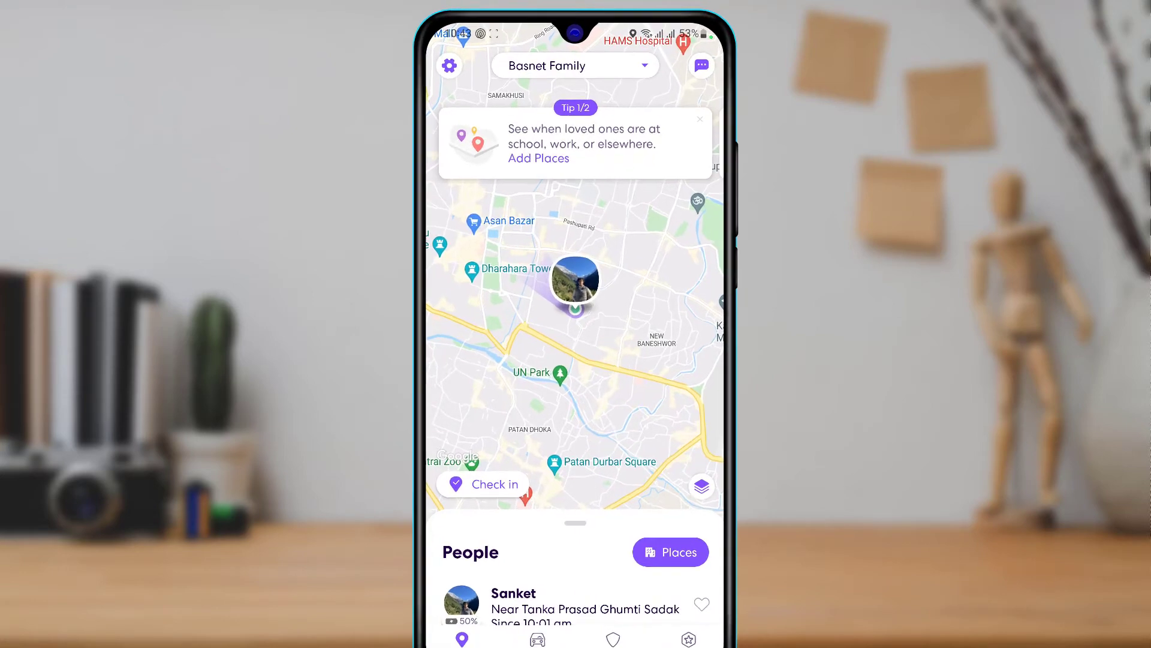
Bring up the Basnet Family settings menu showing Circle Management
left_click(575, 65)
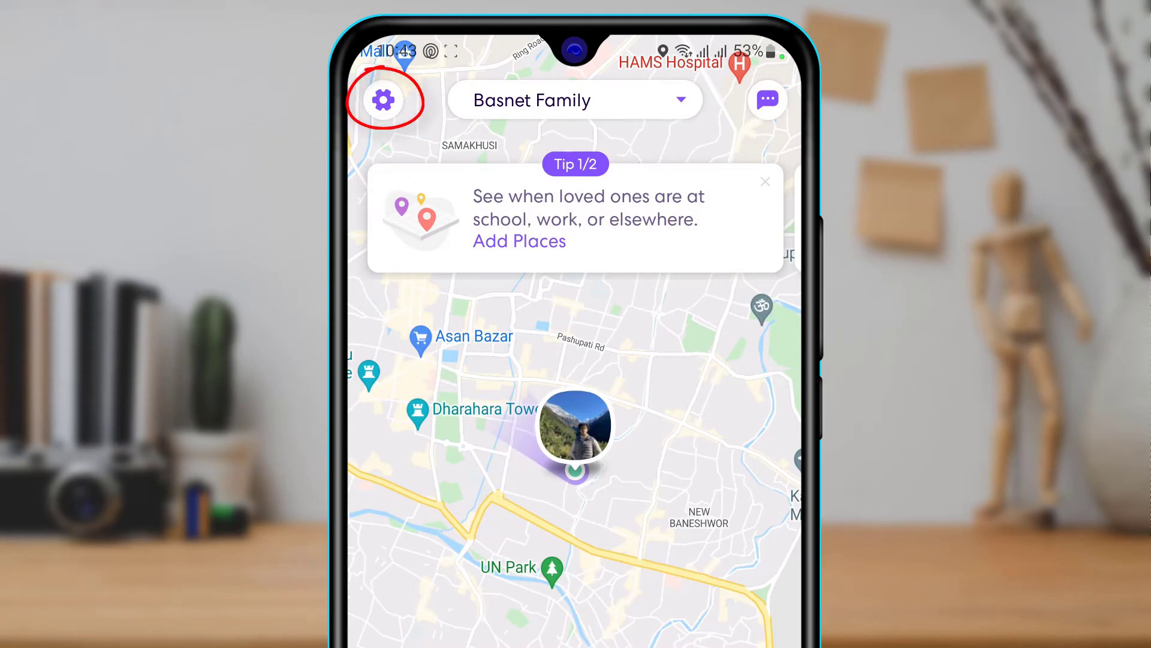
left_click(383, 99)
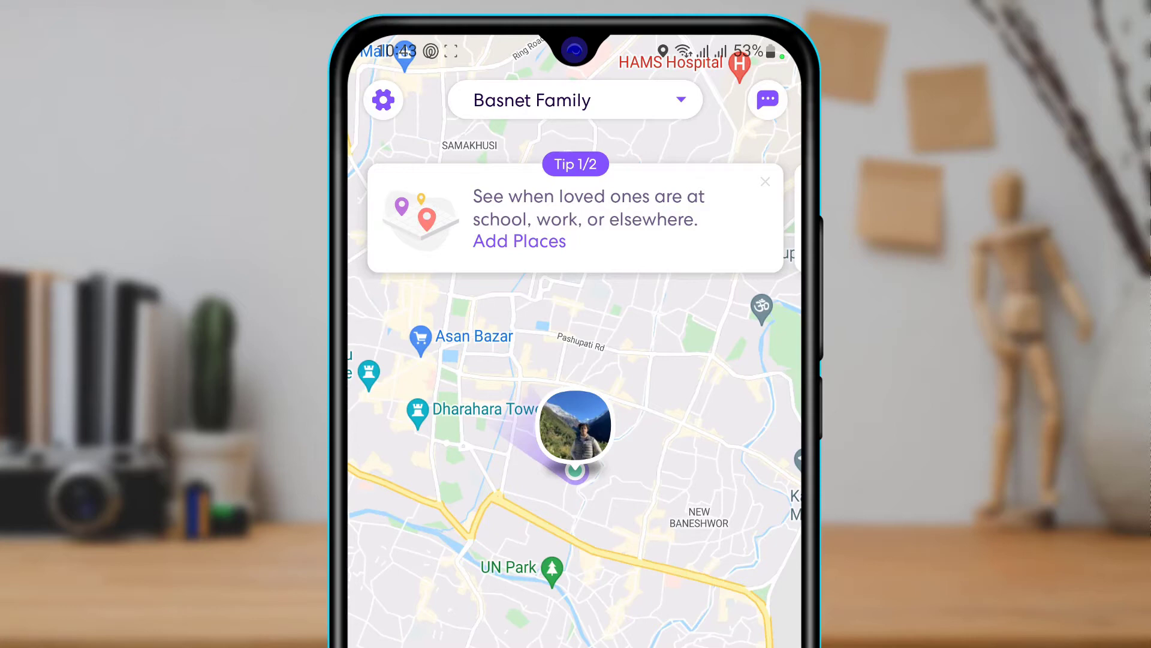
left_click(382, 100)
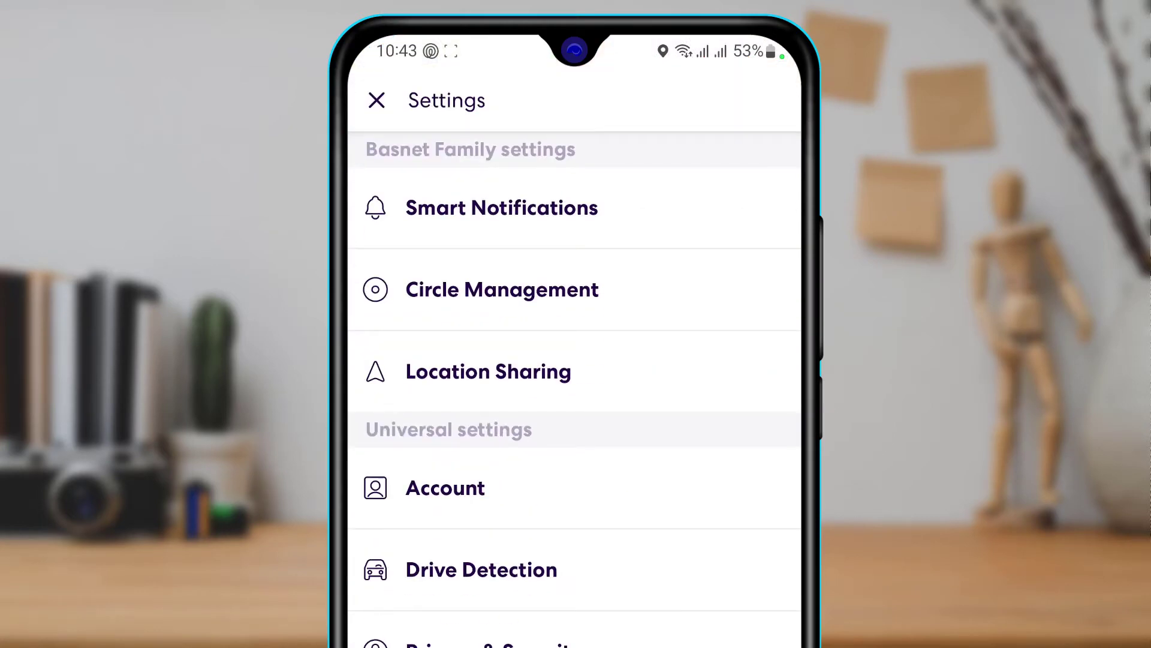
left_click(501, 289)
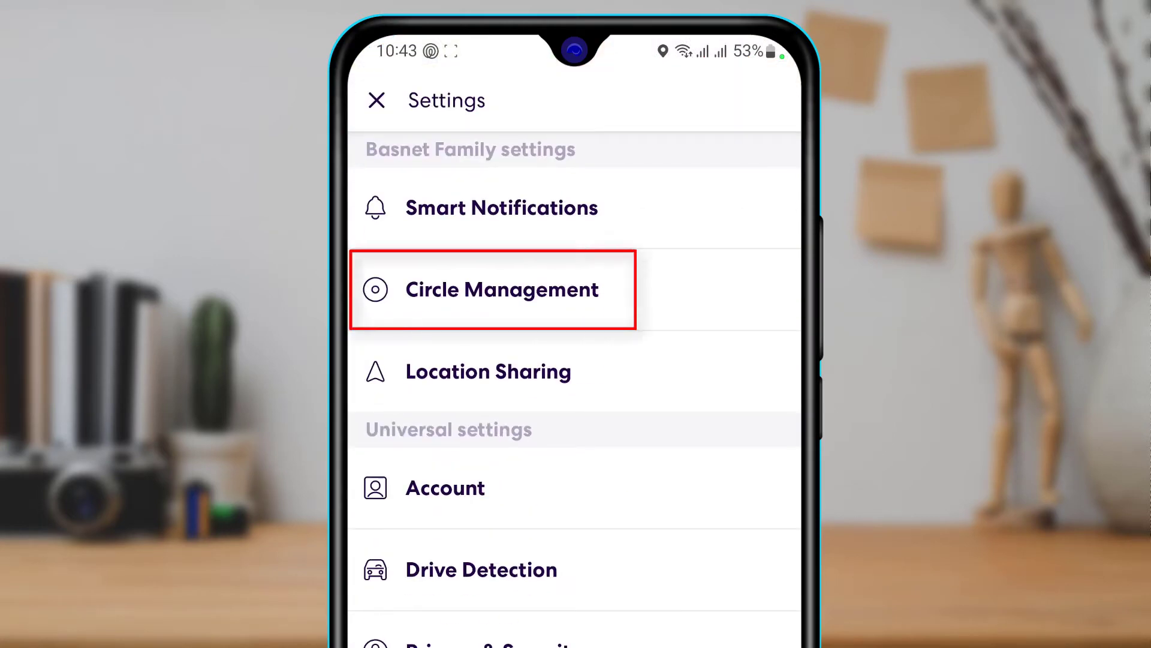
Reach the Delete Circle Members list via Circle Management, with Sanket listed
left_click(493, 289)
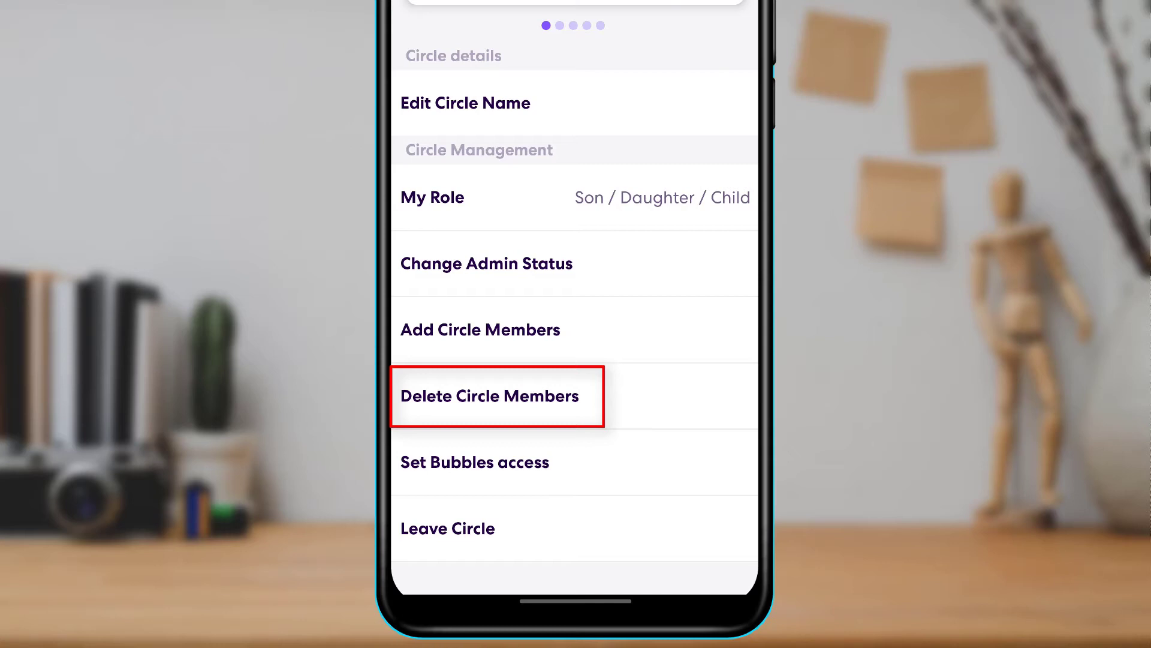
left_click(489, 396)
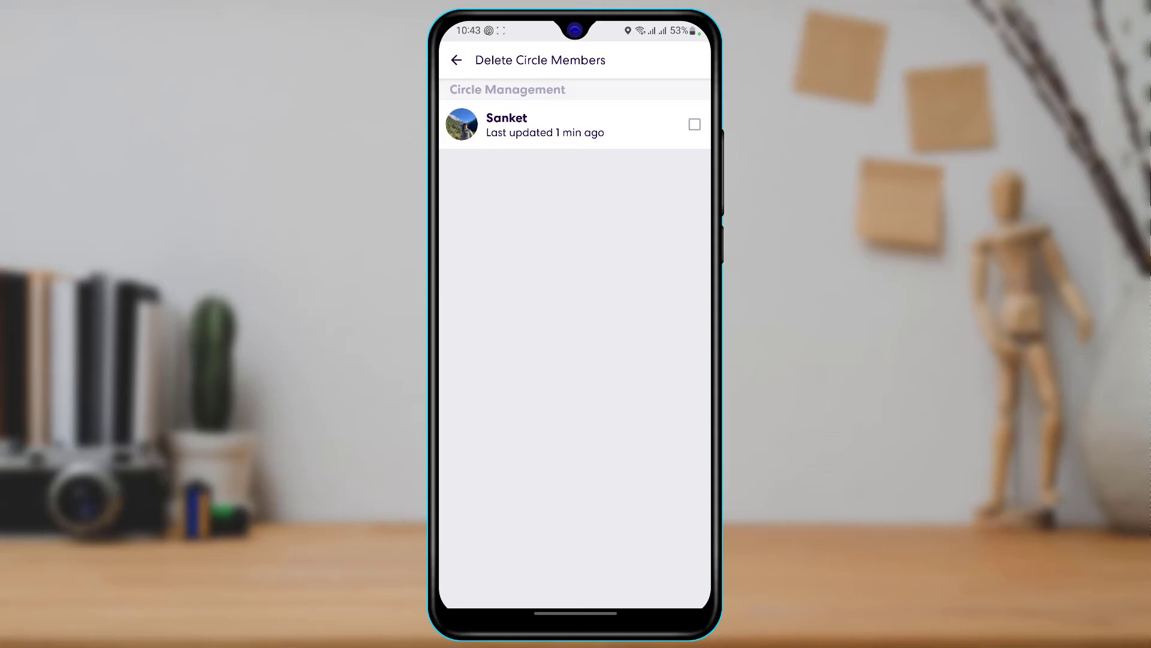
left_click(694, 123)
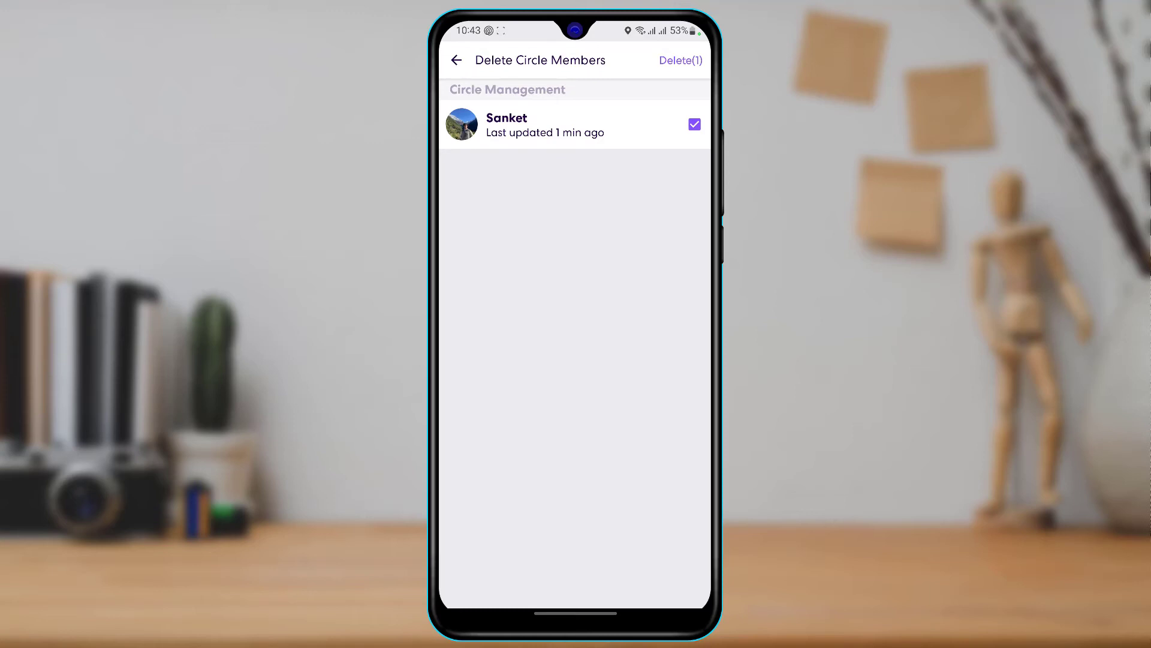
left_click(679, 60)
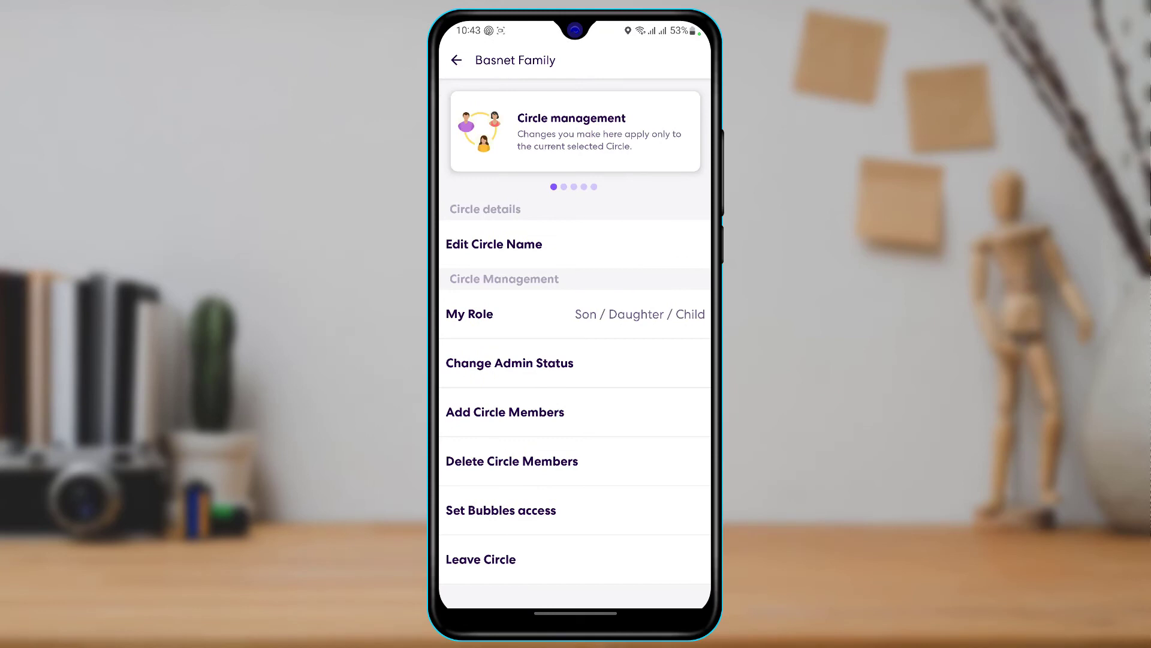
left_click(481, 559)
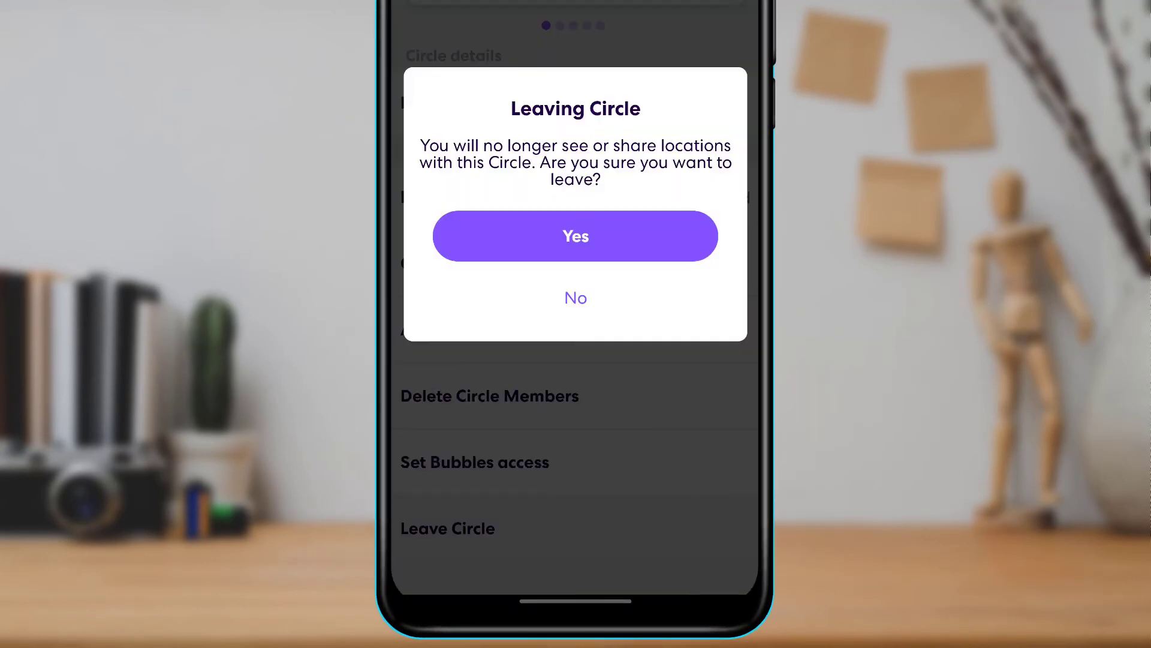